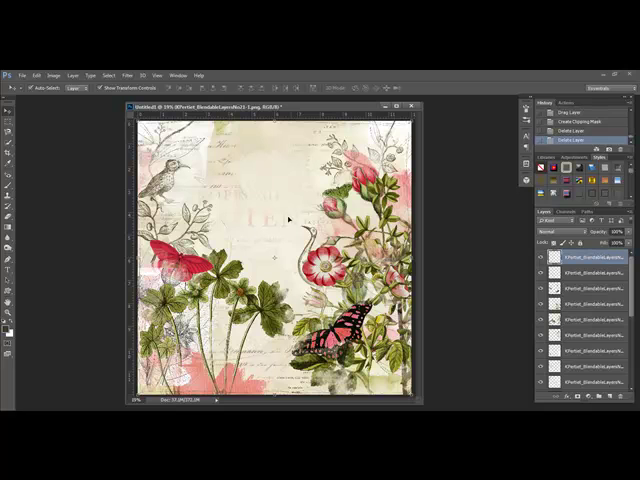
- Open the File > Open dialog in the Botanical Collection papers folder
left_click(16, 75)
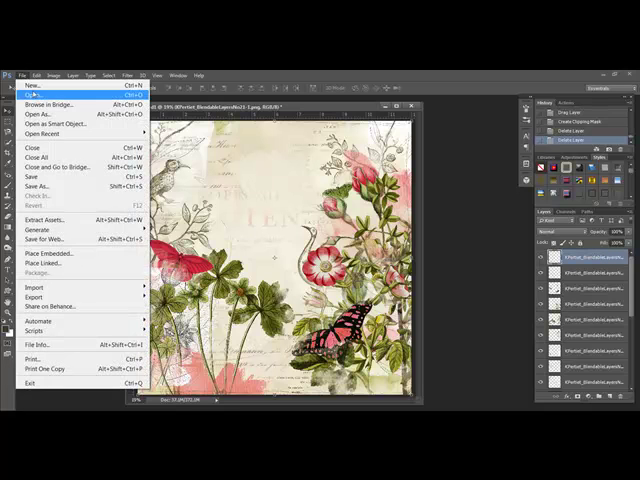
left_click(33, 87)
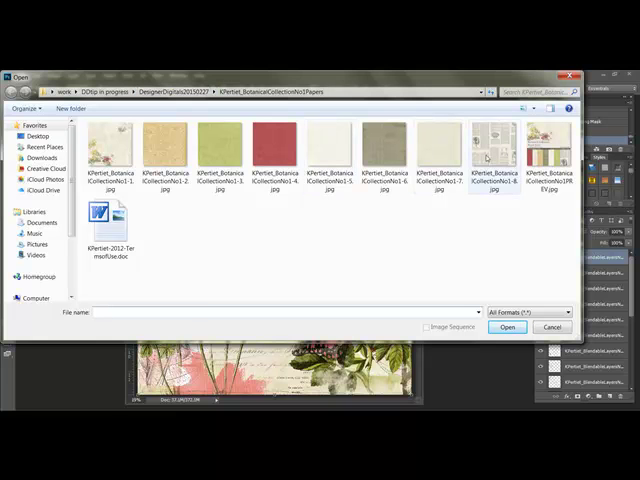
- Switch to the BlendableLayersBasePackNo1 folder and pick a text-printed base paper
left_click(507, 327)
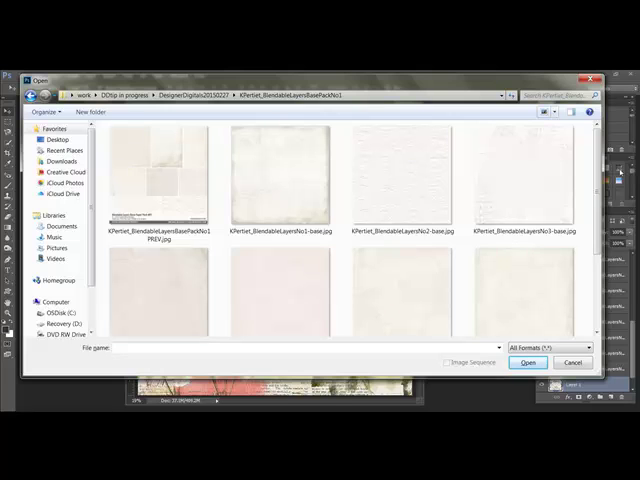
left_click(529, 363)
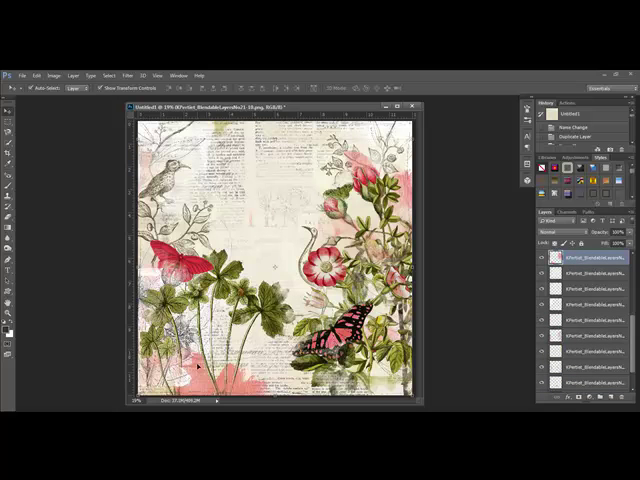
mouse_move(77, 120)
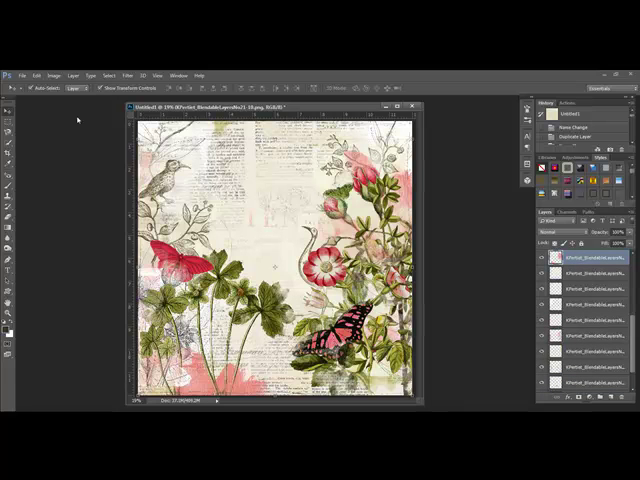
- Pick a brown fill colour for recolouring the pink paint-wash layer
left_click(35, 75)
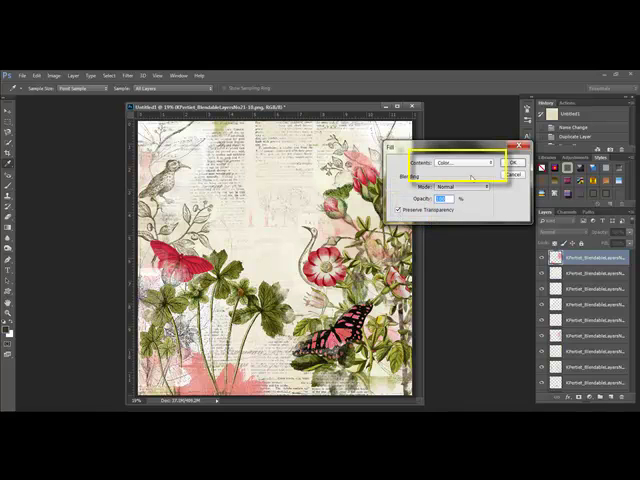
left_click(465, 162)
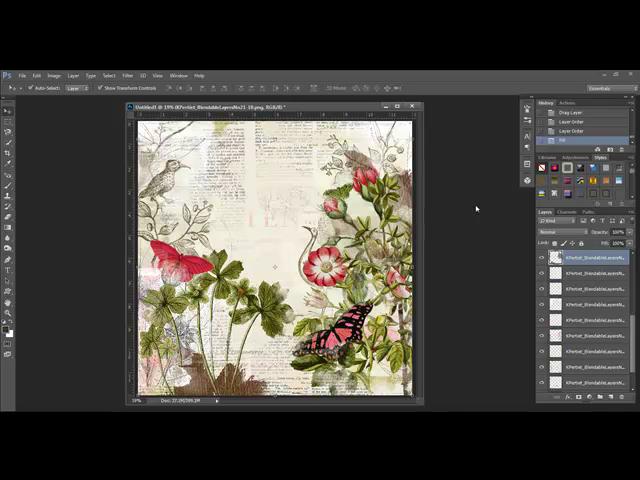
mouse_move(62, 166)
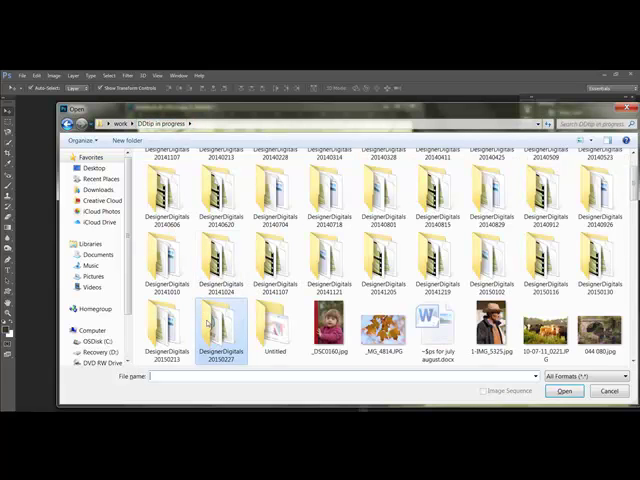
- Browse DesignerDigitals20150213 > KPertiet_BlendableLayersNo10 and choose the damask paper file
double_click(213, 320)
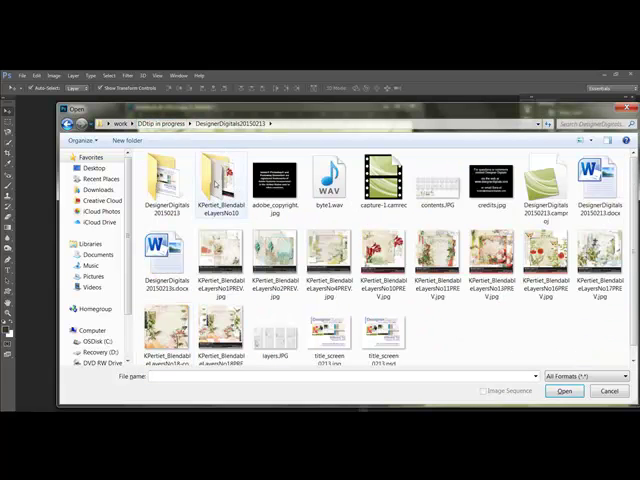
double_click(218, 178)
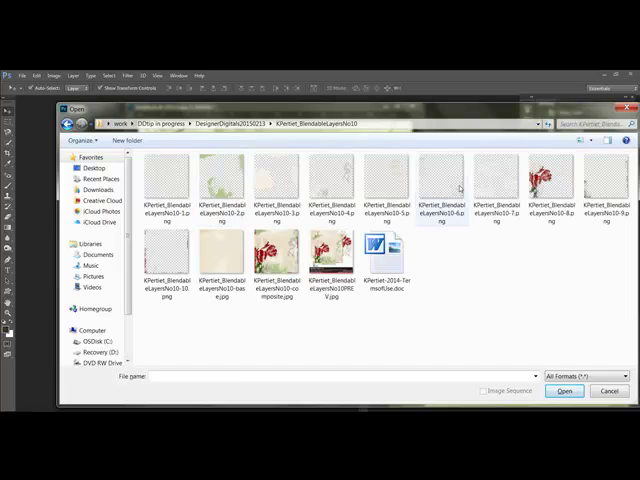
left_click(566, 392)
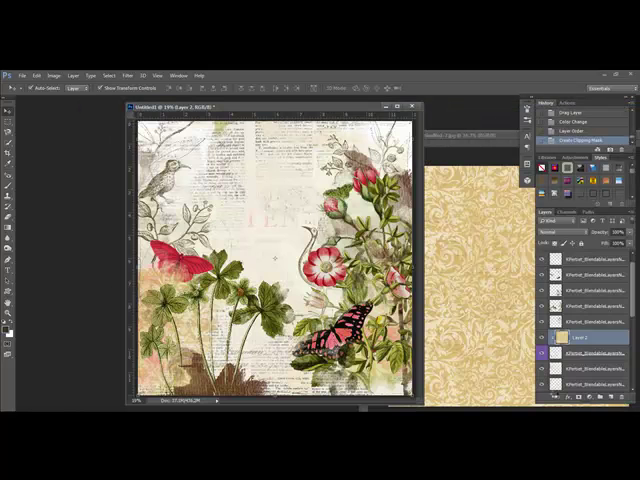